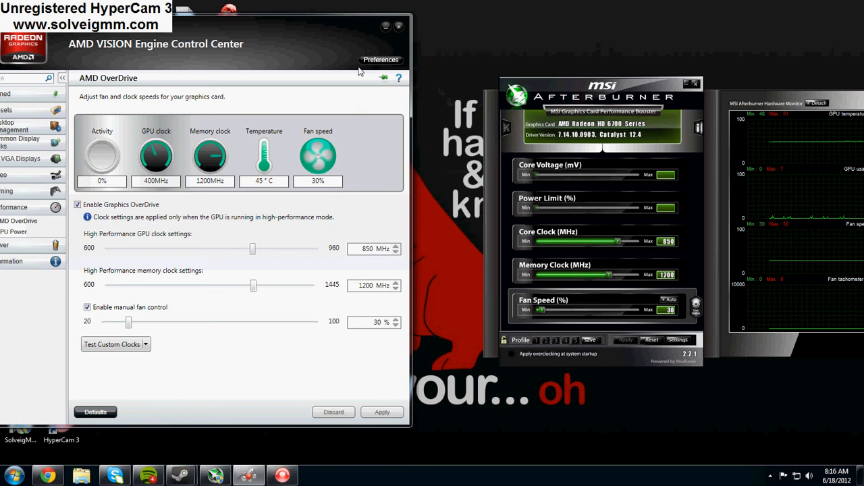
mouse_move(359, 23)
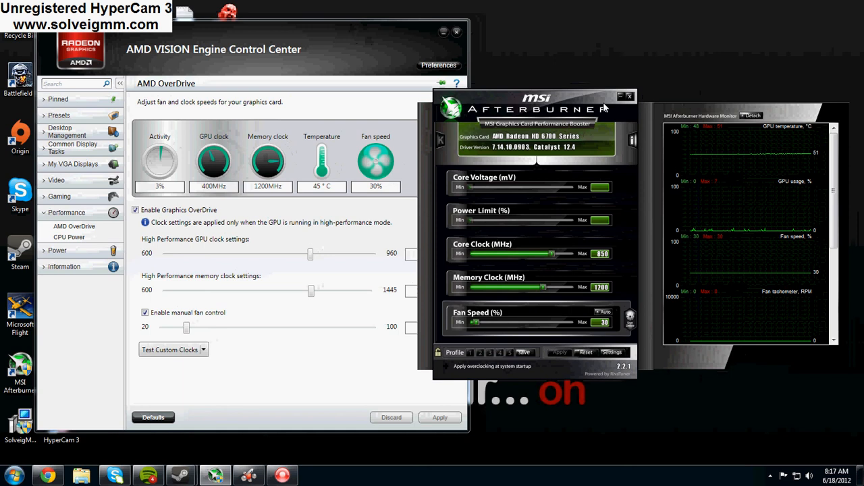
mouse_move(631, 97)
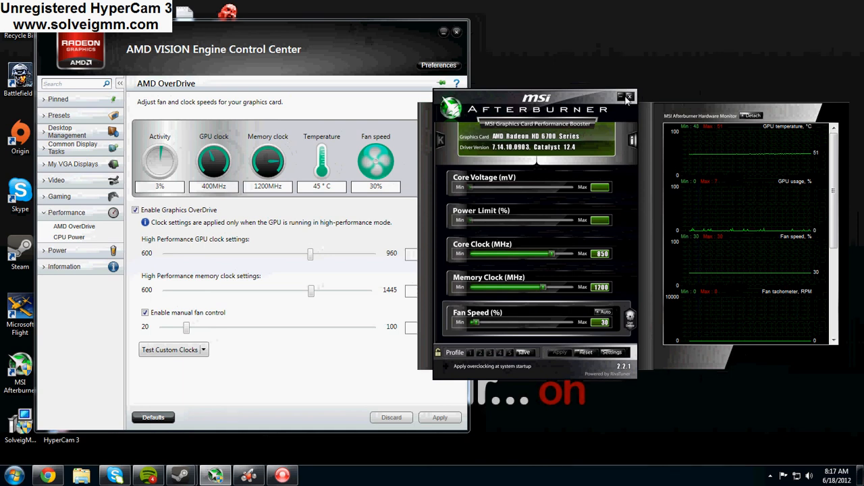
Step: Drag the MSI Afterburner window left so it sits over the OverDrive page
left_click_drag(533, 95, 290, 213)
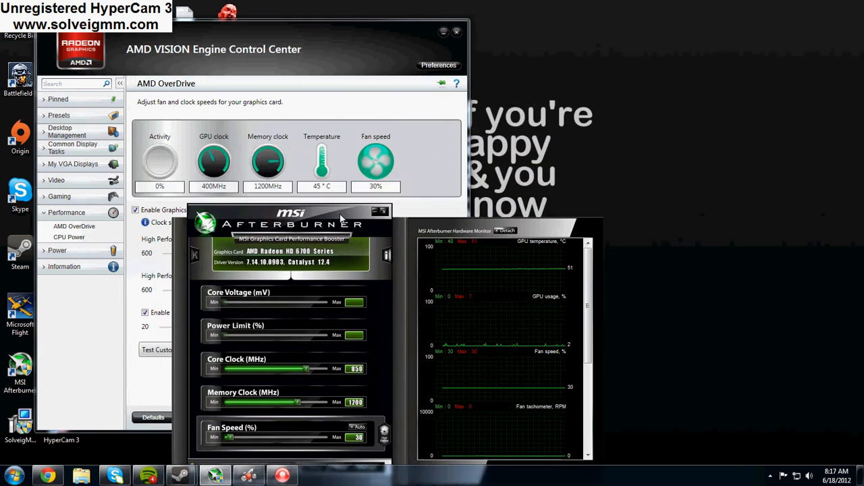
left_click_drag(291, 213, 290, 130)
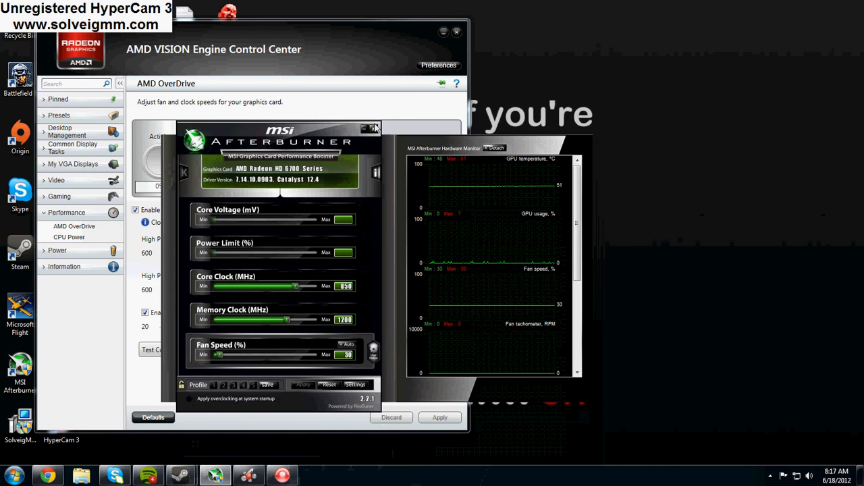
Step: Close MSI Afterburner, leaving the OverDrive page with 850 MHz, 1200 MHz and 30% fan
left_click(372, 127)
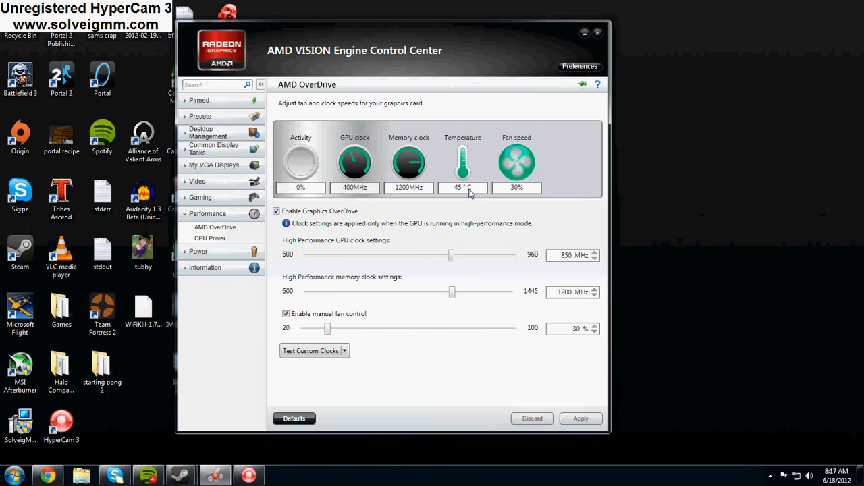
mouse_move(451, 252)
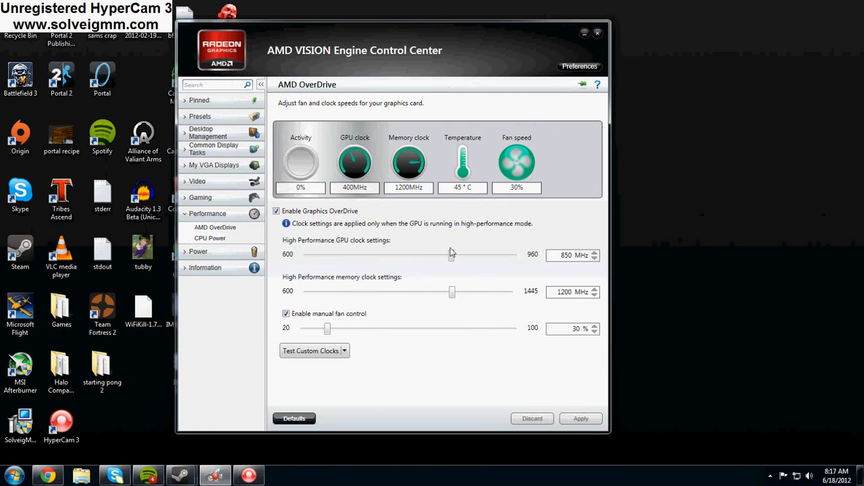
mouse_move(454, 271)
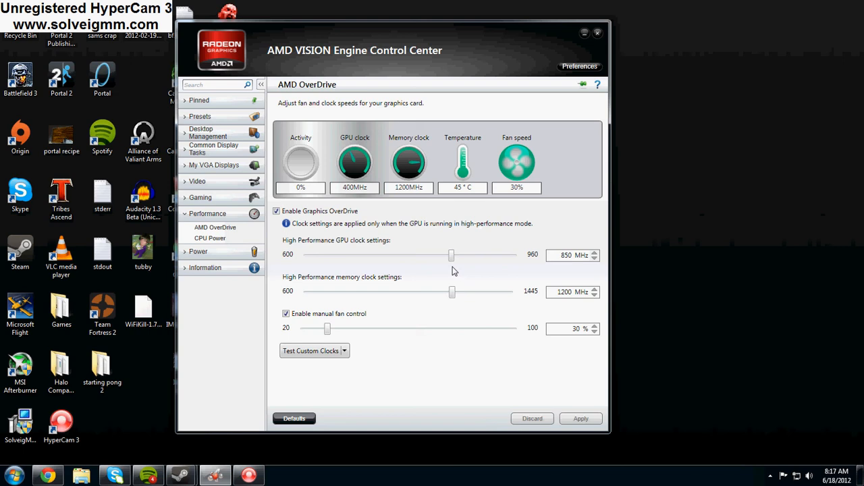
mouse_move(476, 204)
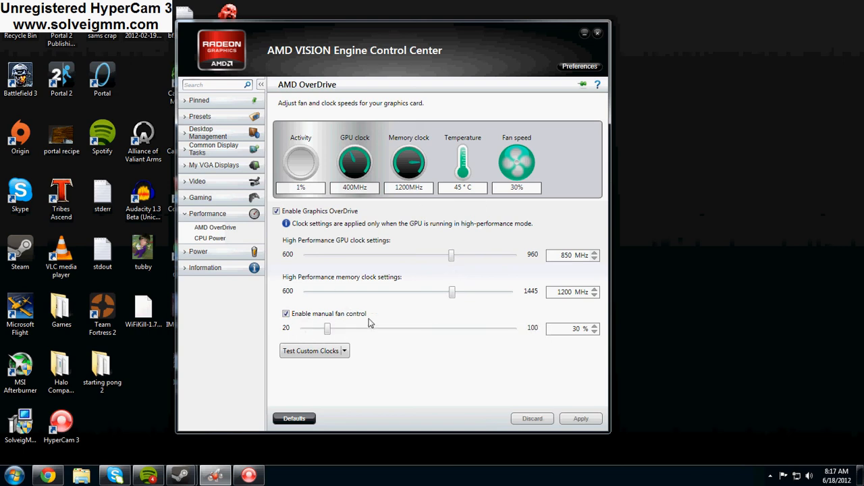
mouse_move(329, 227)
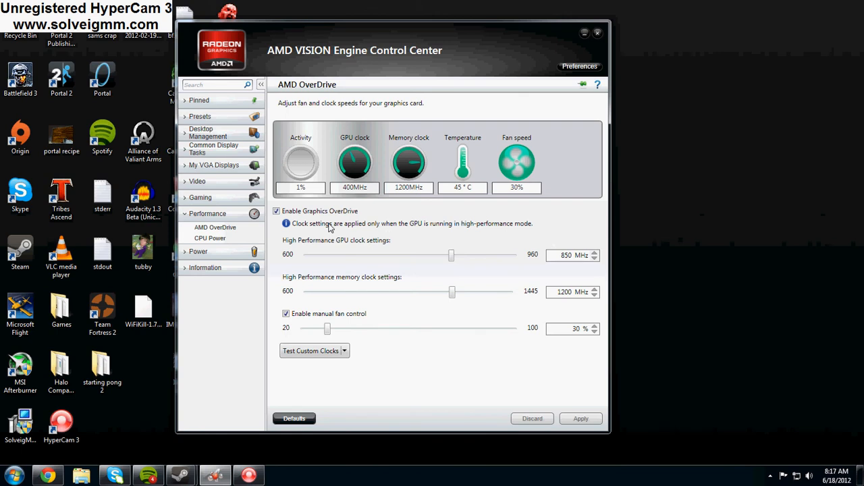
mouse_move(458, 228)
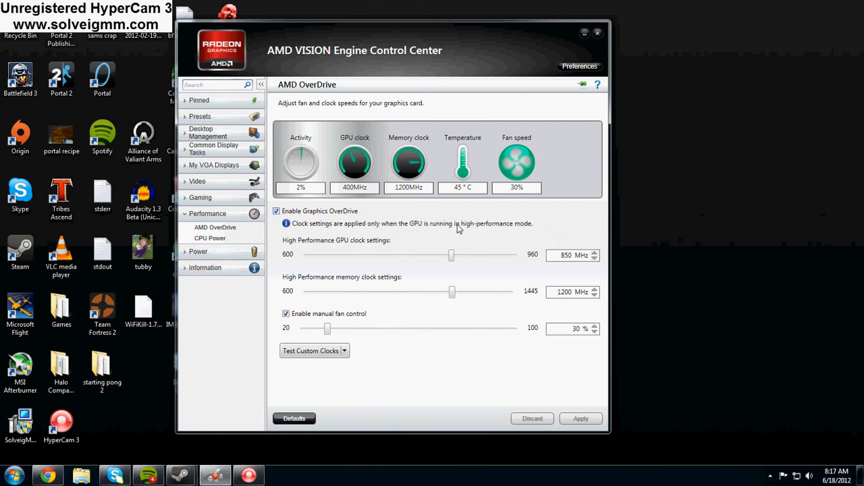
mouse_move(527, 252)
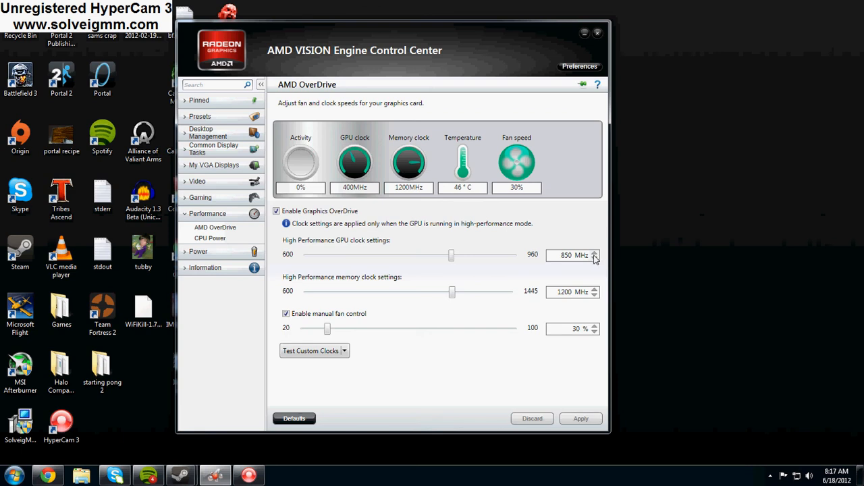
Step: Step the high-performance GPU clock to 860 MHz, set the fan slider to 70%, and apply
left_click(594, 252)
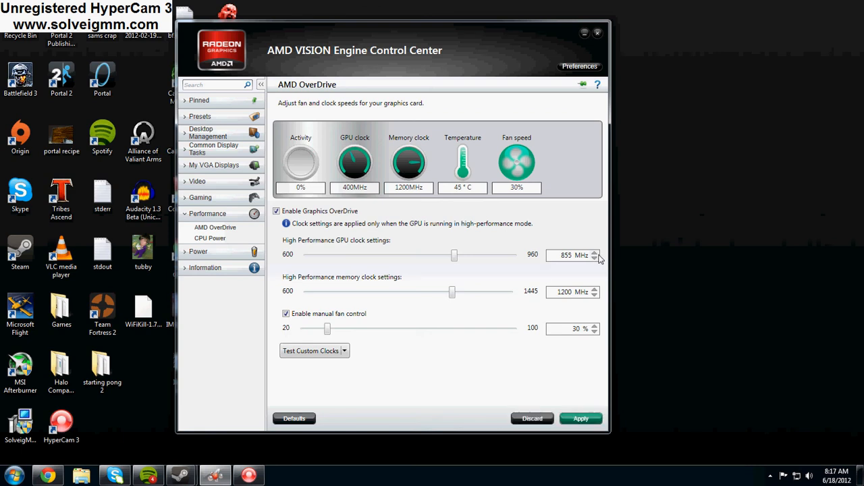
left_click(594, 252)
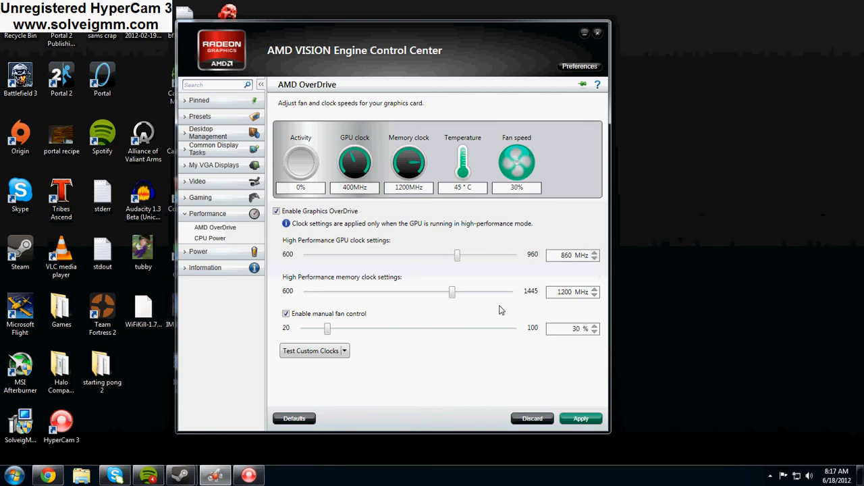
left_click_drag(328, 329, 384, 329)
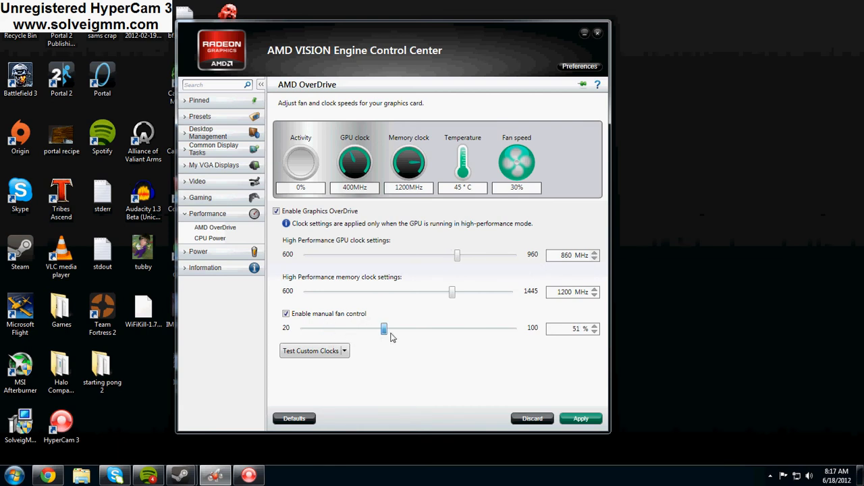
left_click_drag(384, 328, 445, 328)
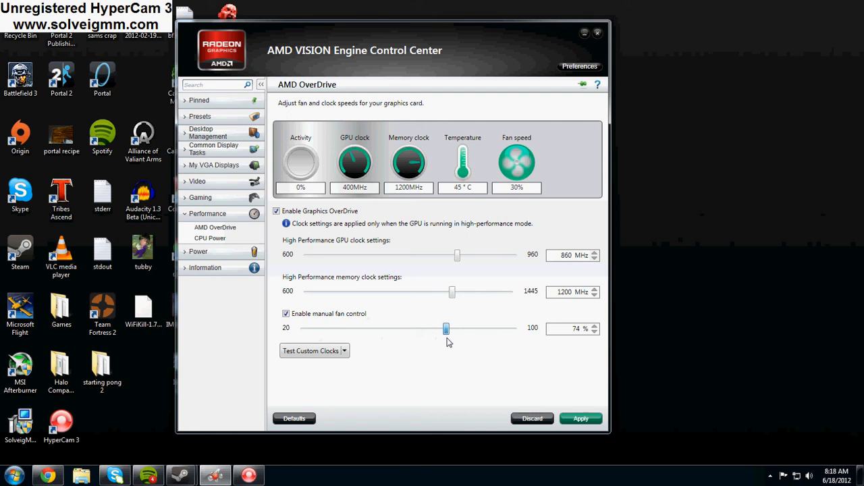
left_click_drag(446, 329, 438, 328)
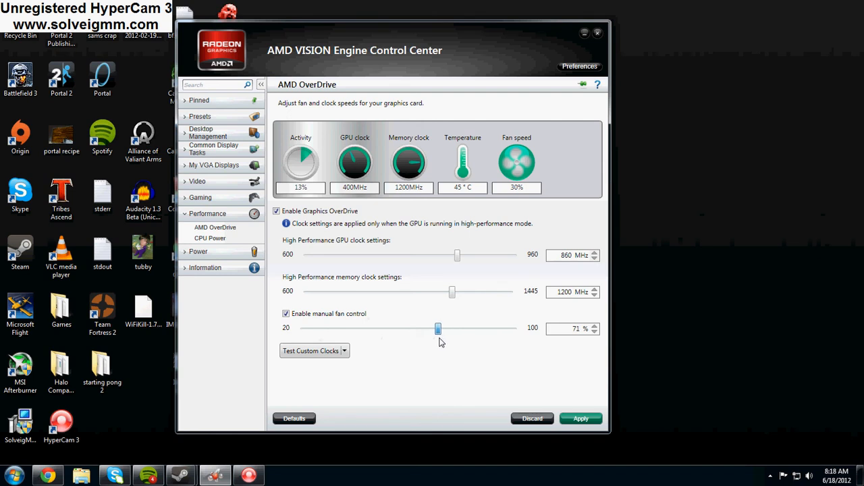
left_click_drag(439, 329, 435, 329)
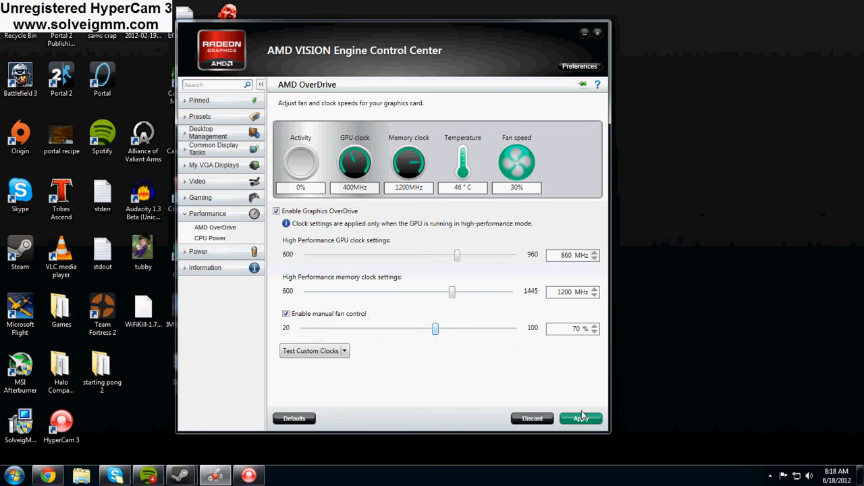
left_click(580, 418)
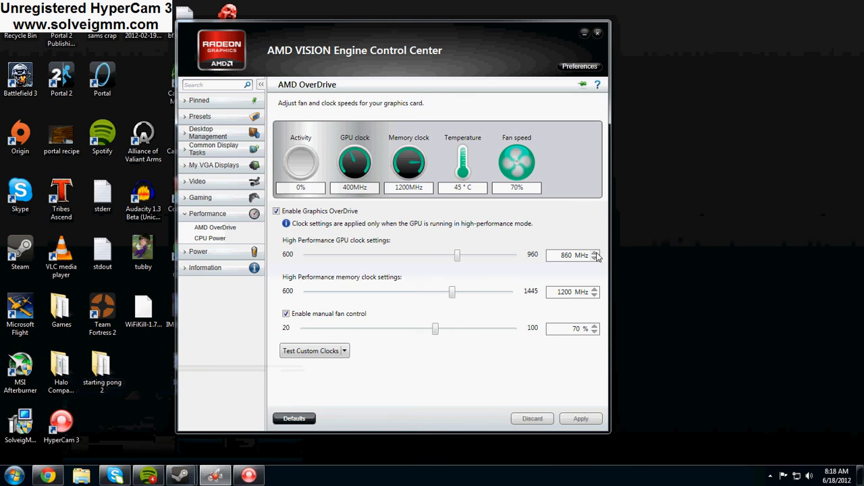
Step: Raise the high-performance GPU clock to 885 MHz and apply, keeping fan speed at 70%
left_click(594, 252)
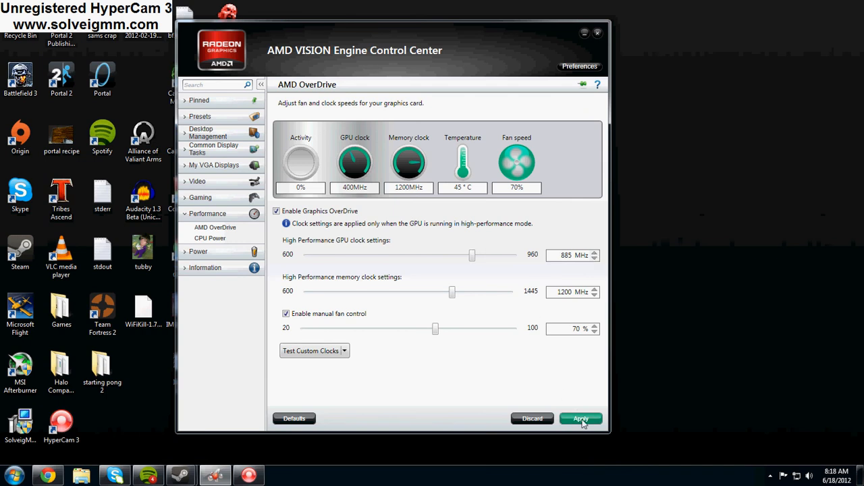
left_click(581, 419)
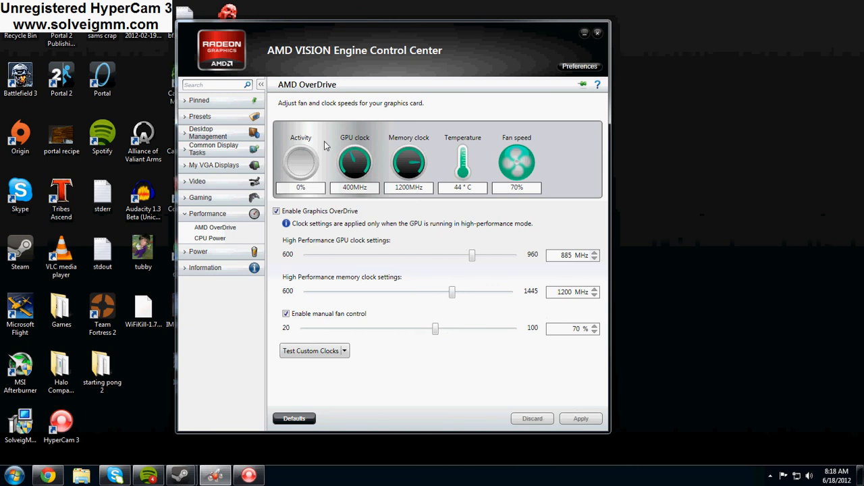
mouse_move(222, 162)
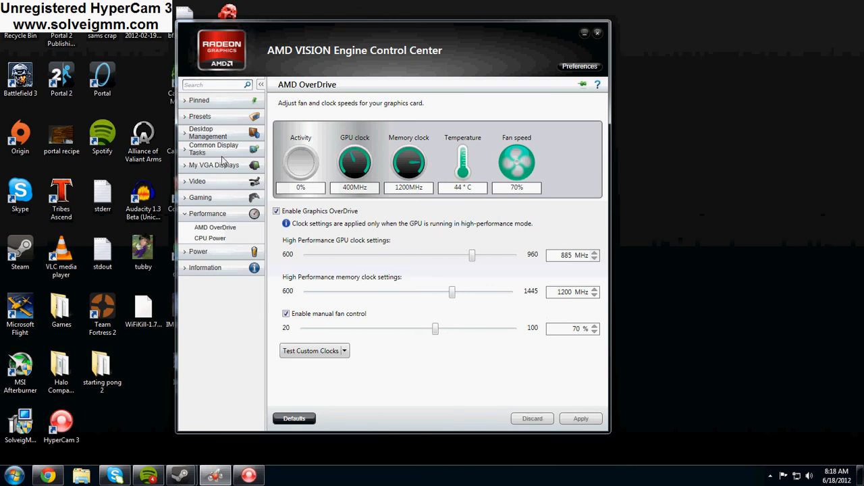
left_click(10, 470)
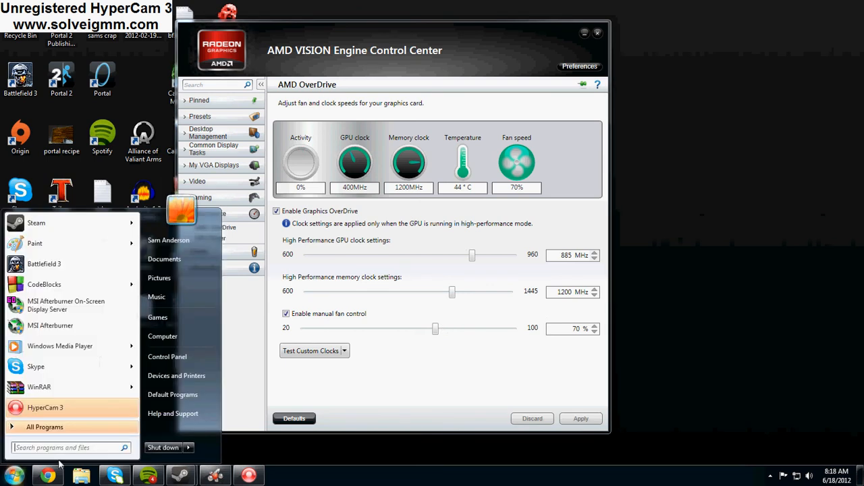
type("amd")
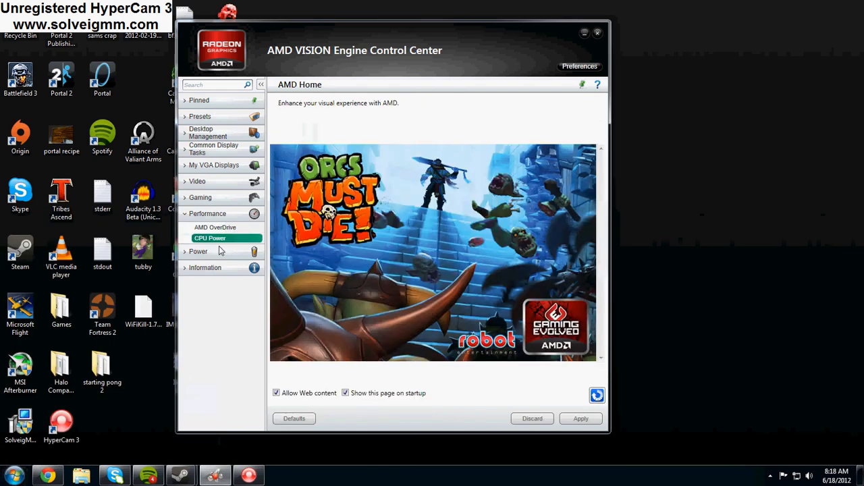
left_click(207, 213)
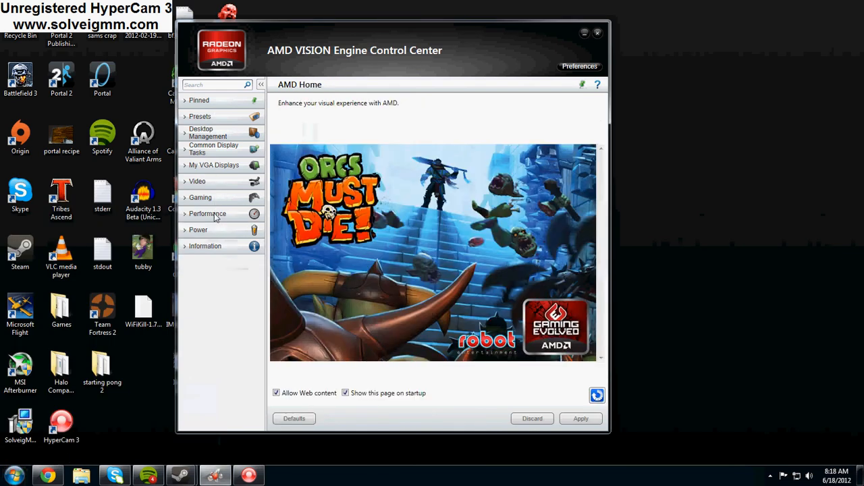
left_click(208, 213)
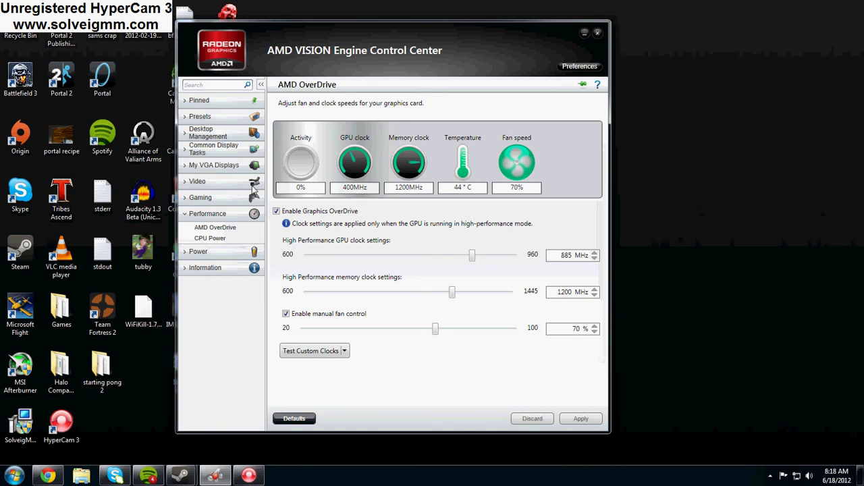
mouse_move(483, 200)
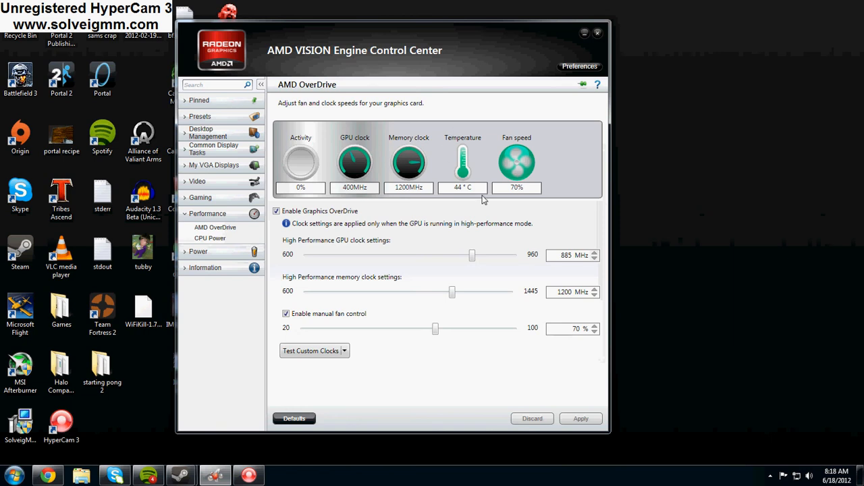
mouse_move(471, 308)
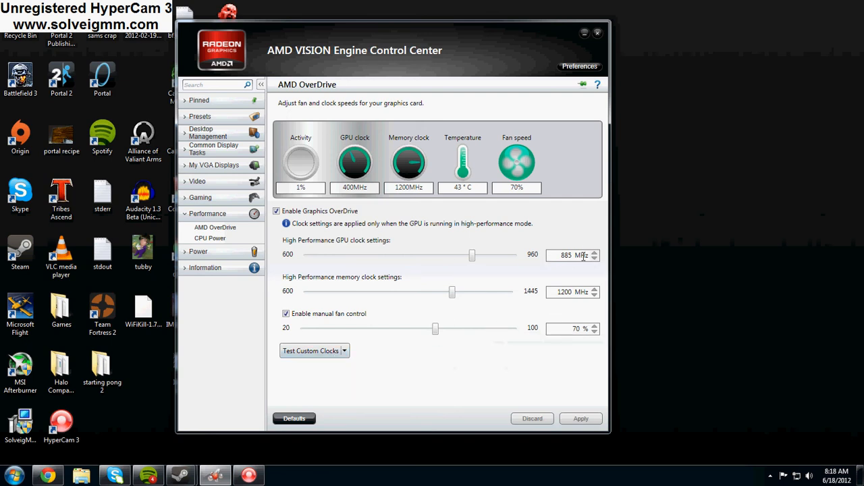
mouse_move(561, 256)
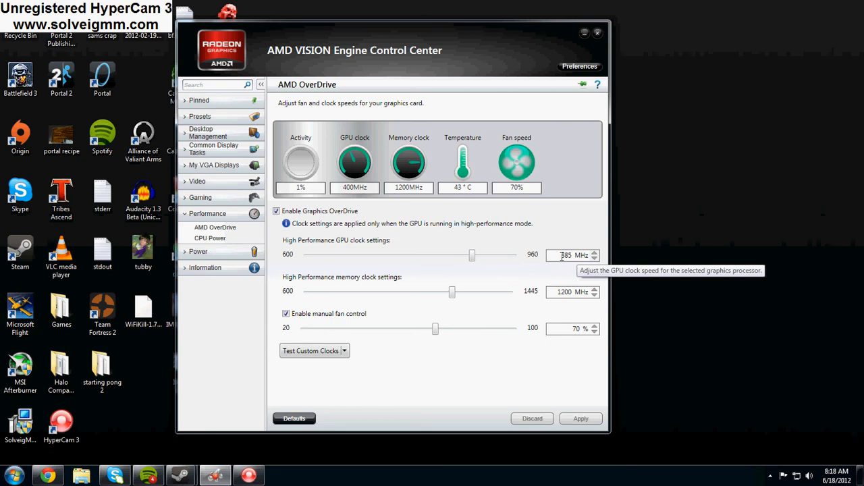
mouse_move(583, 271)
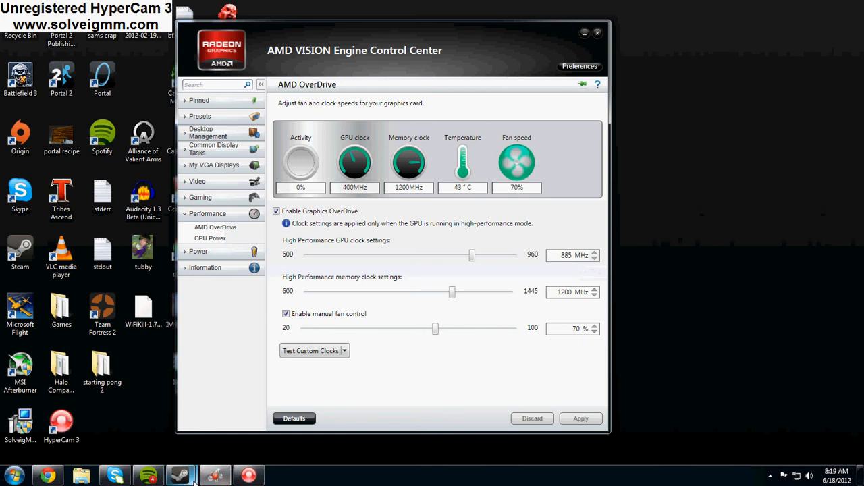
mouse_move(409, 356)
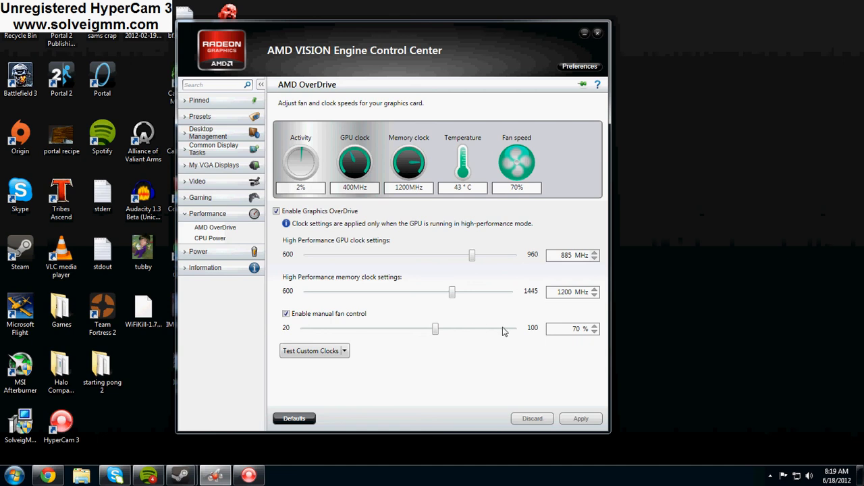
mouse_move(573, 349)
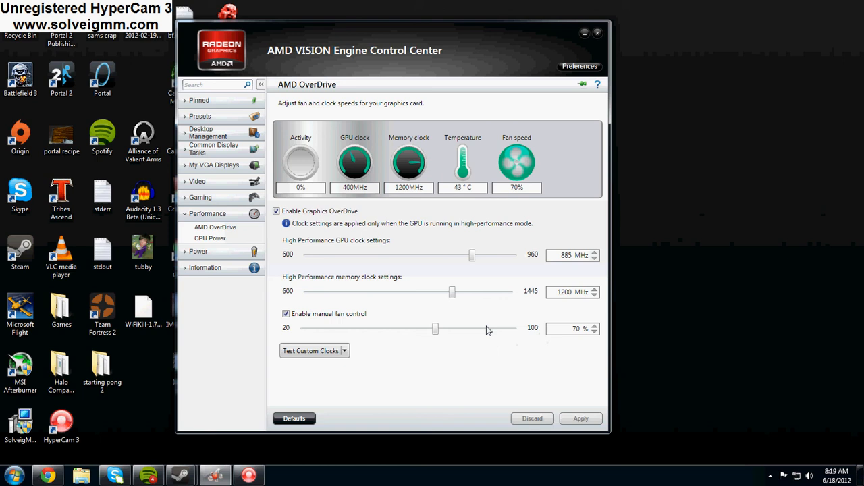
mouse_move(547, 336)
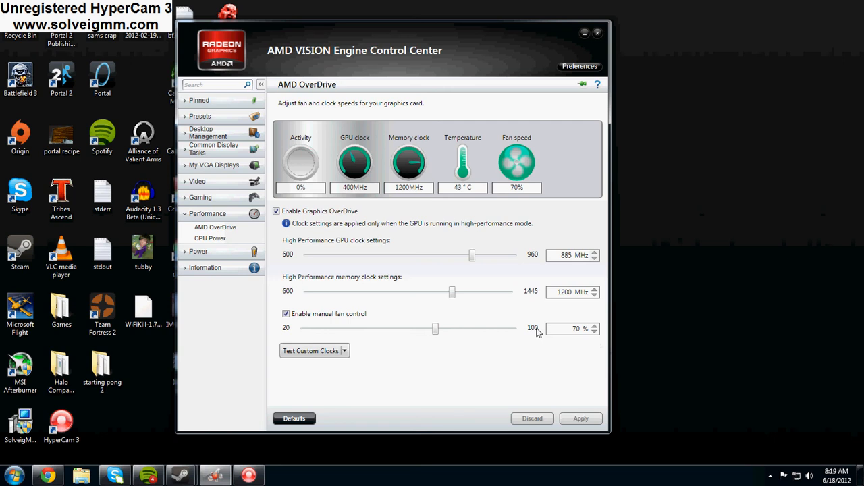
mouse_move(524, 366)
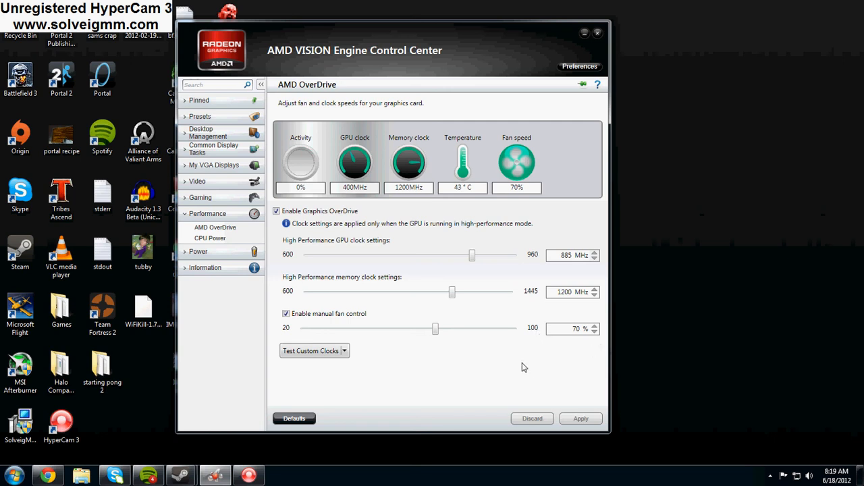
mouse_move(541, 139)
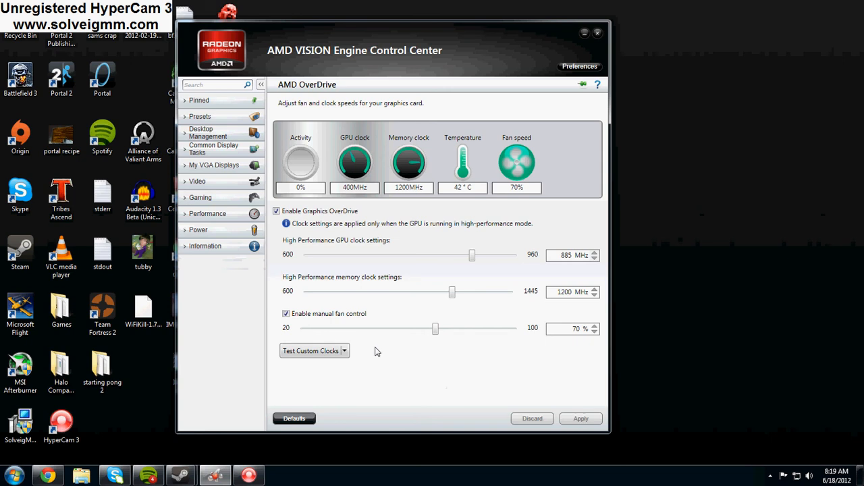
mouse_move(409, 329)
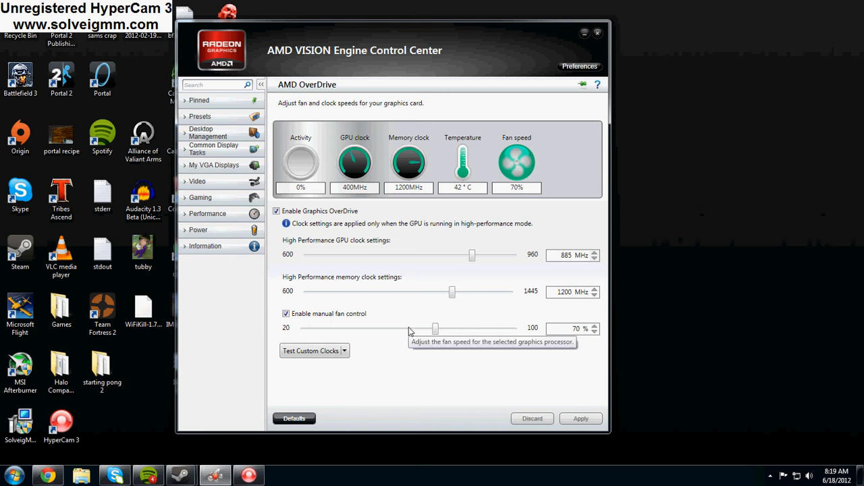
mouse_move(488, 293)
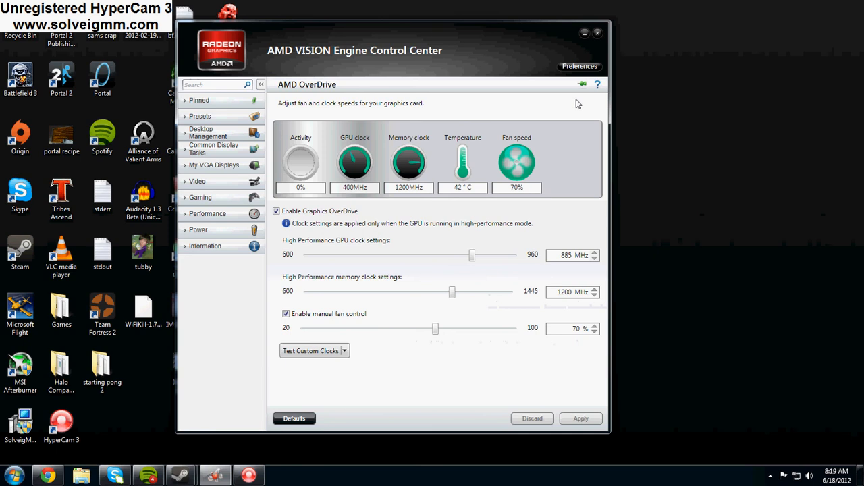
mouse_move(454, 224)
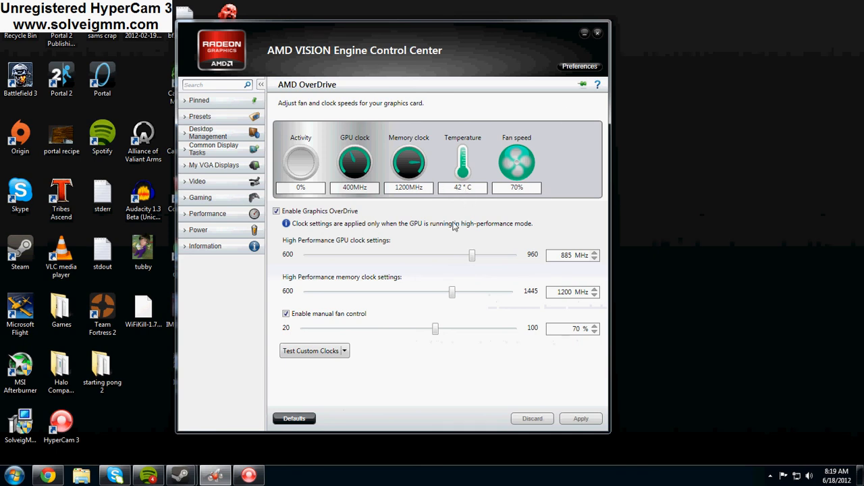
mouse_move(489, 263)
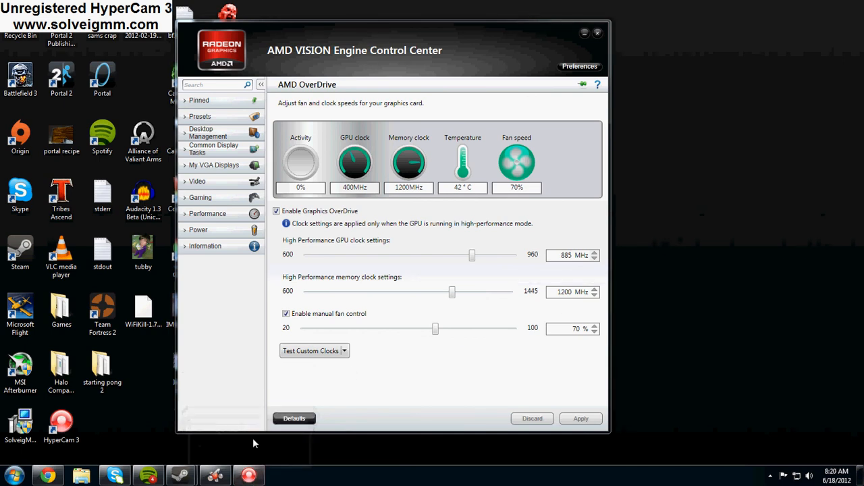
left_click(769, 472)
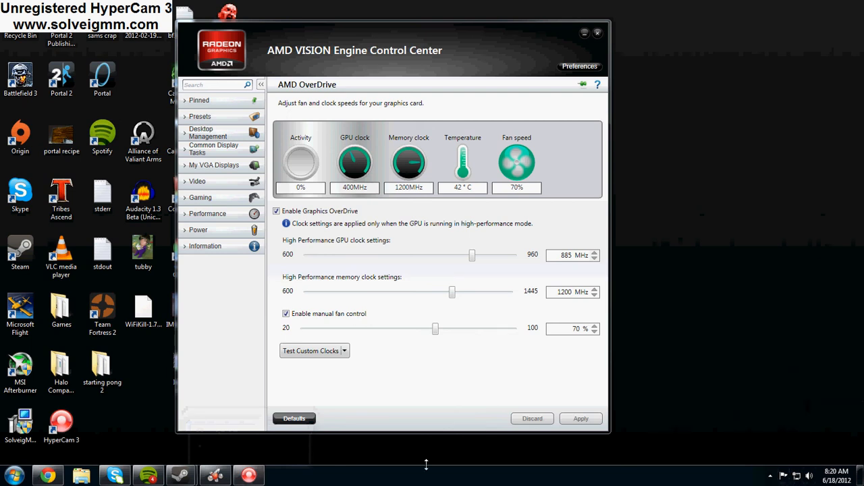
mouse_move(417, 413)
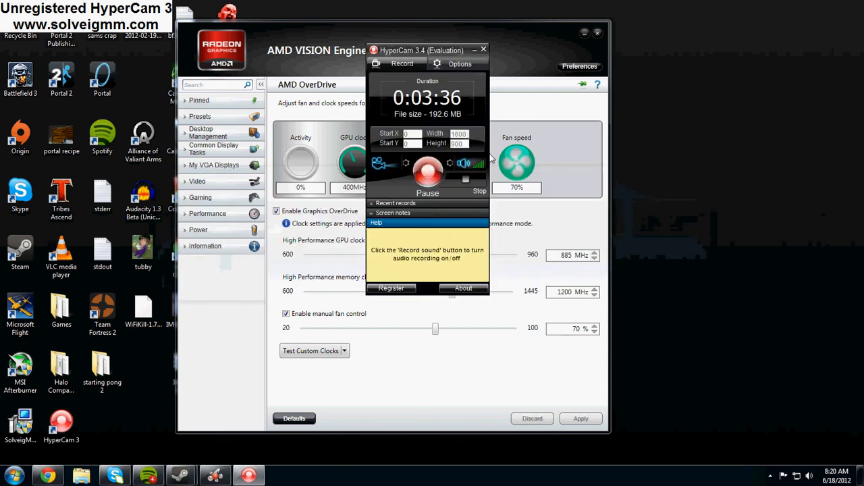
Step: Bring up the HyperCam 3 recorder window showing the paused 3:38 capture
left_click(428, 169)
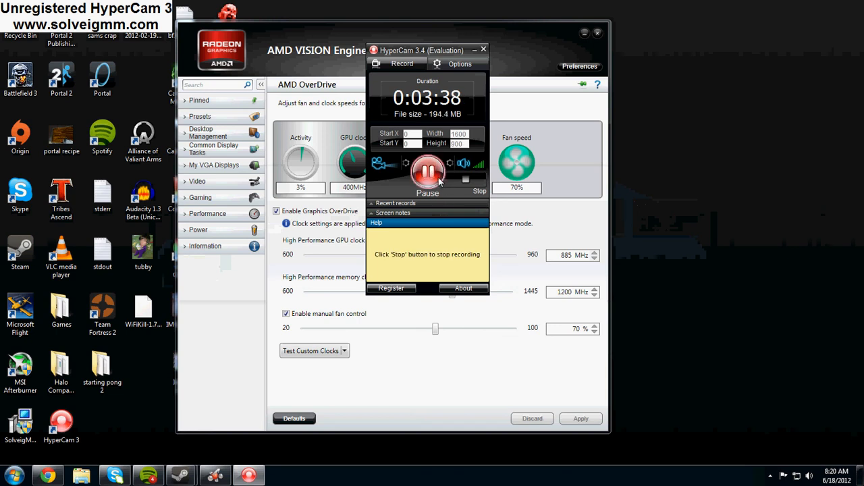